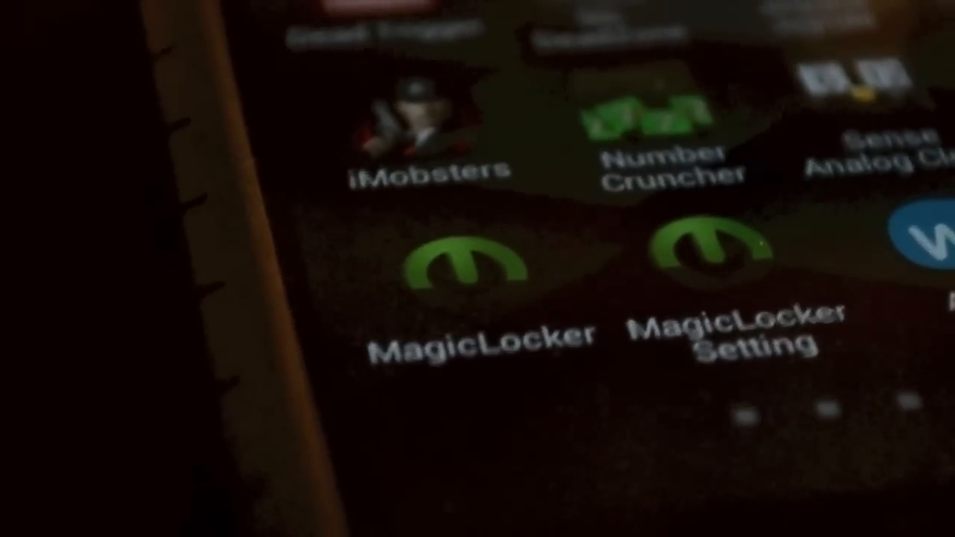
# Step: Launch MagicLocker Setting and view the three installed themes, including JellyBean Free
pyautogui.click(746, 276)
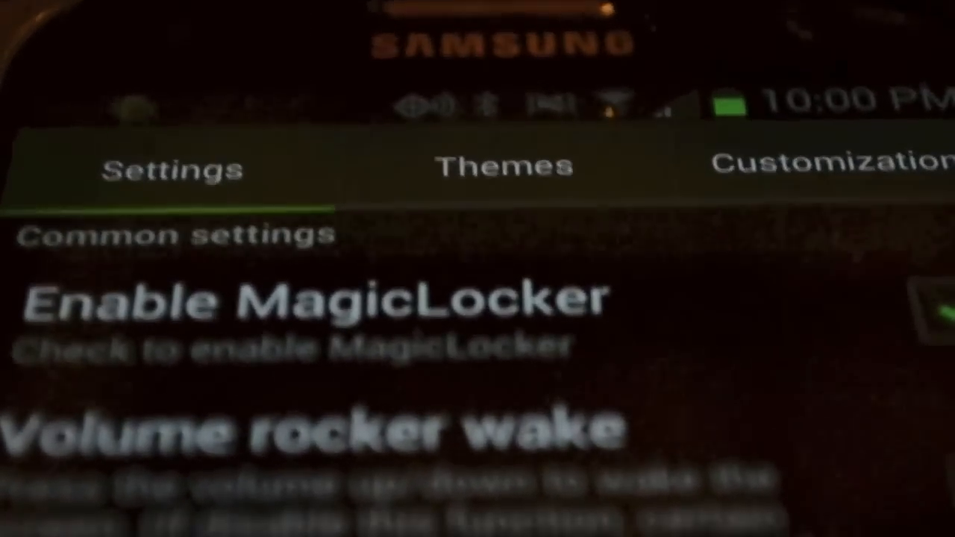
pyautogui.click(504, 165)
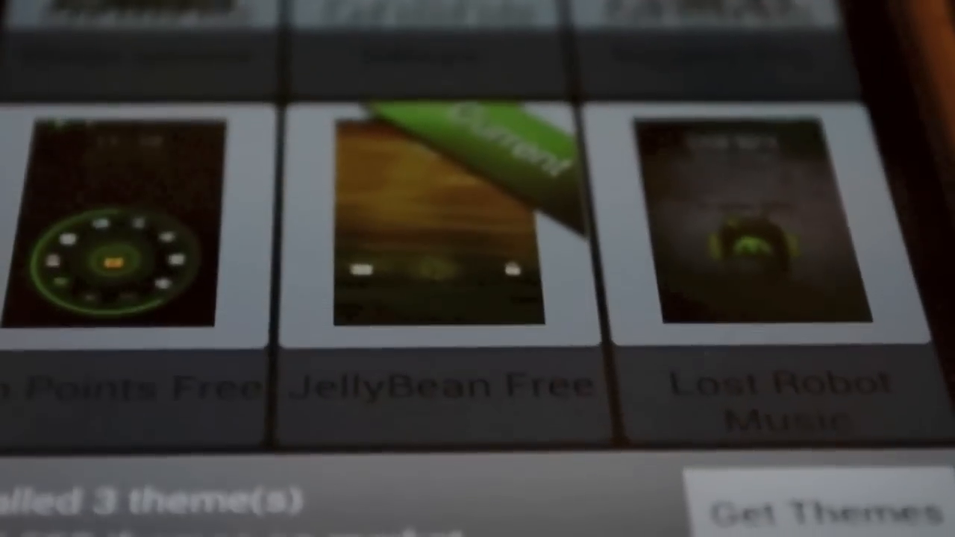